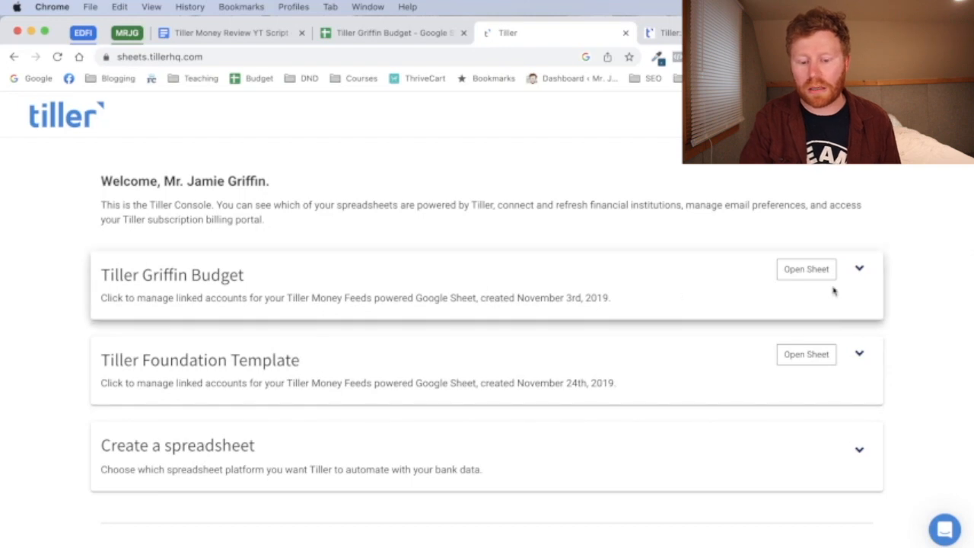
# Step: Start a new Google Sheets spreadsheet from Tiller Console to preview the Foundation Template
pyautogui.scroll(-3)
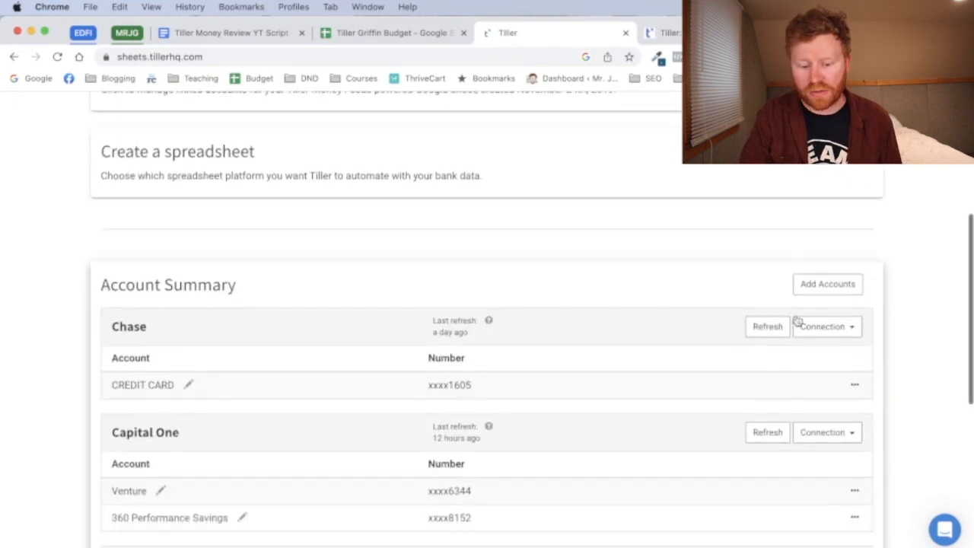
pyautogui.scroll(3)
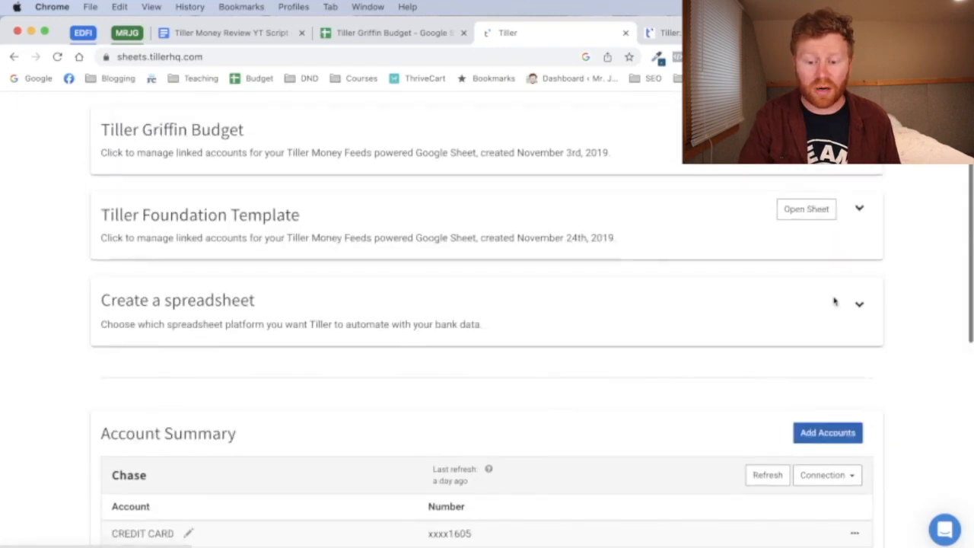
pyautogui.scroll(3)
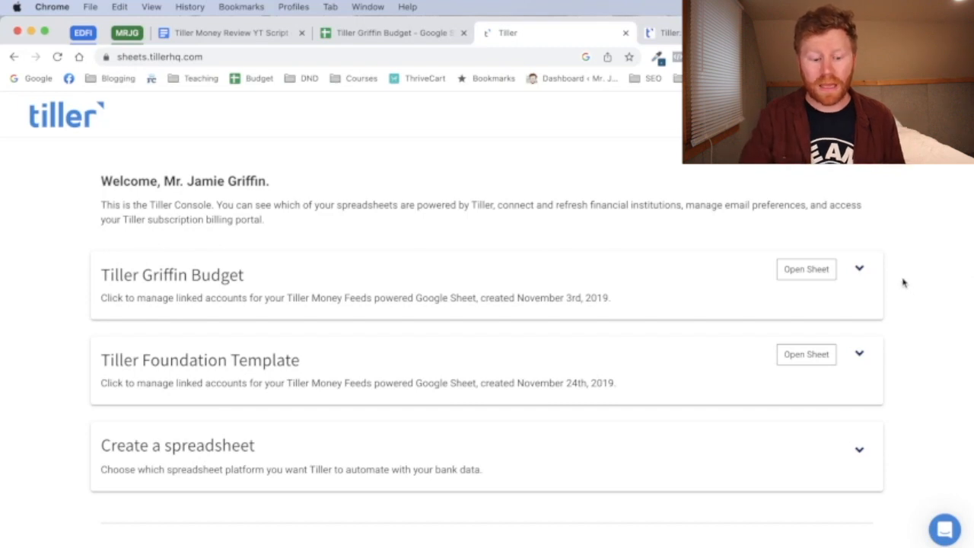
pyautogui.scroll(-3)
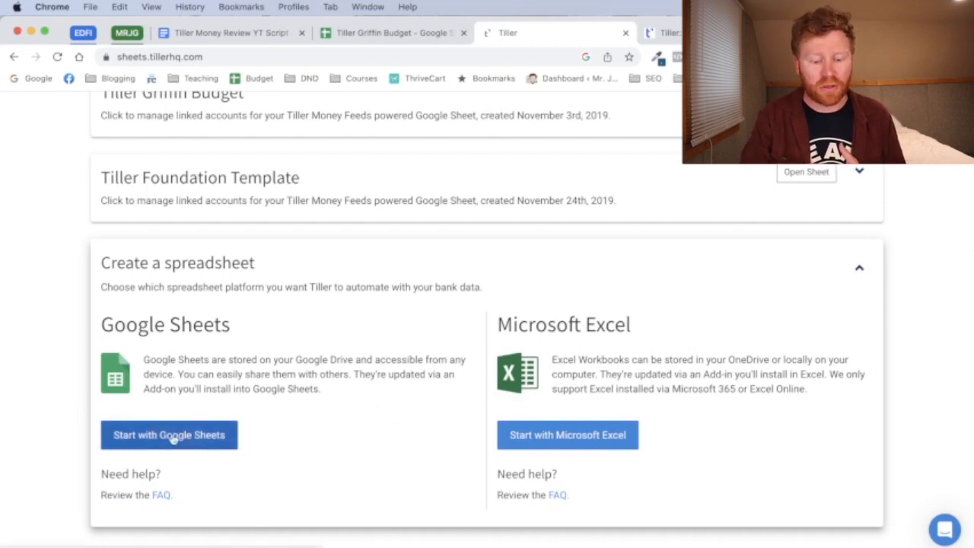
pyautogui.click(169, 435)
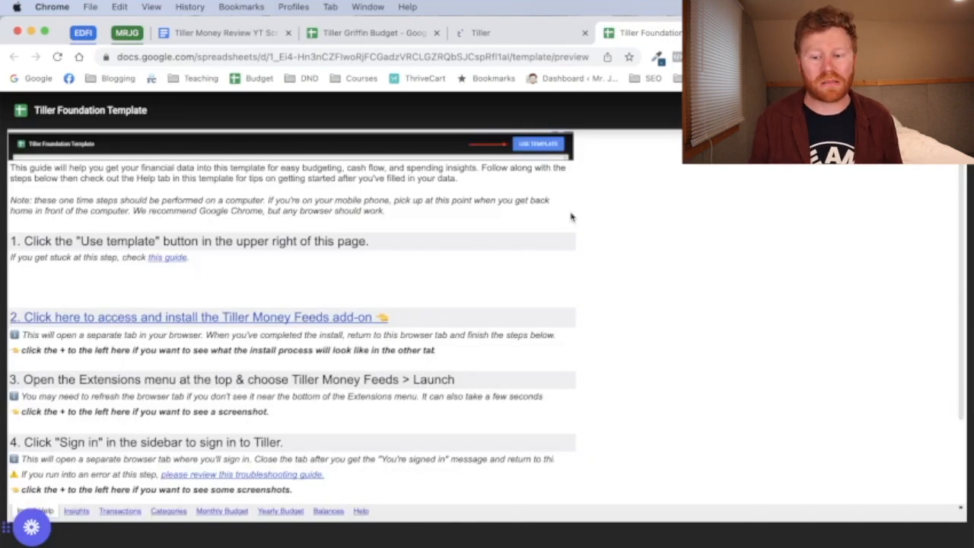
# Step: Make an editable copy of the Foundation Template and follow its Tiller Money Feeds install link
pyautogui.click(538, 144)
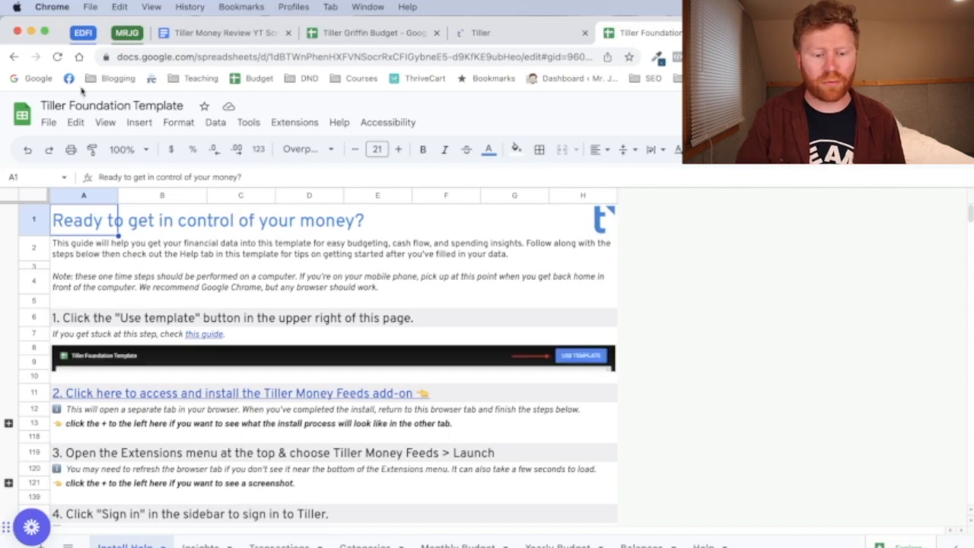
pyautogui.click(112, 105)
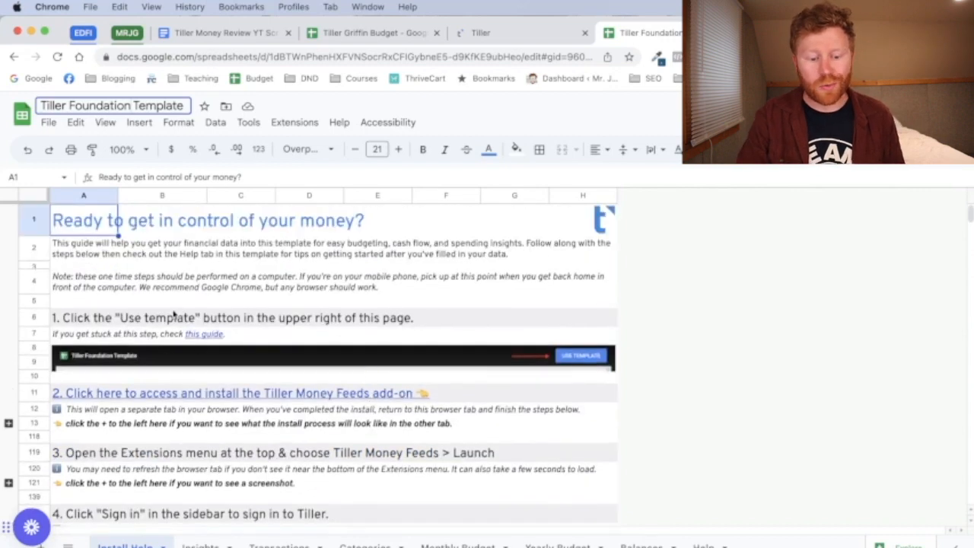
pyautogui.scroll(-3)
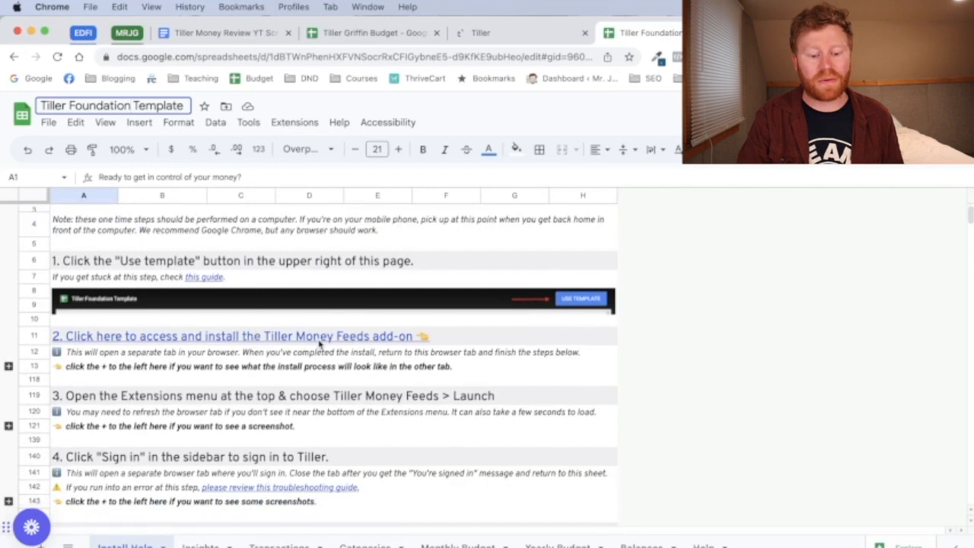
pyautogui.click(445, 379)
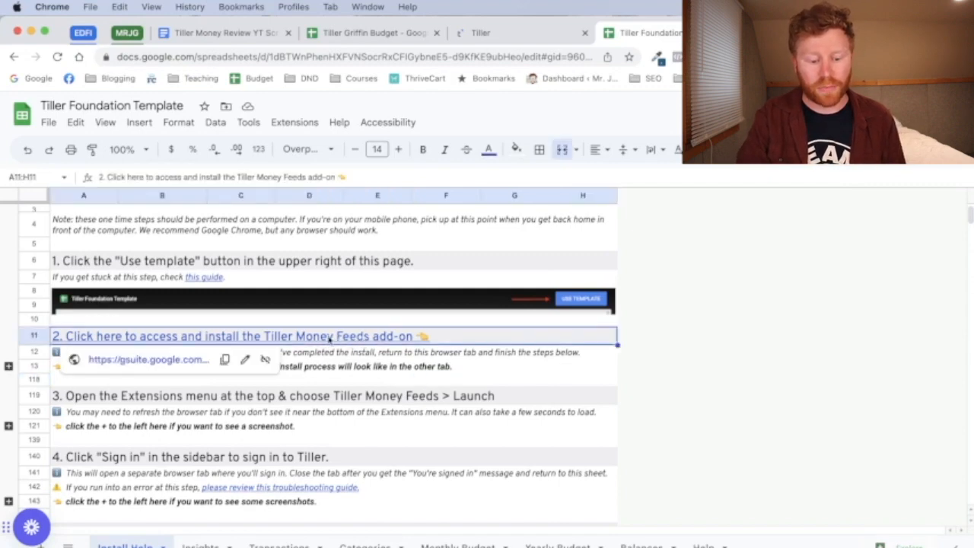
pyautogui.click(241, 335)
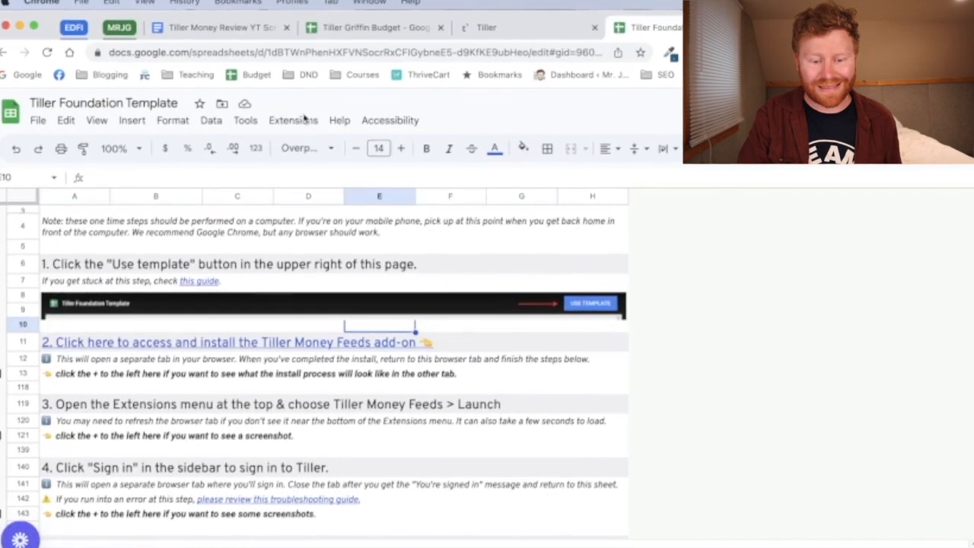
# Step: Launch Tiller Money Feeds from Extensions and confirm 'Link Sheet' to Tiller Console
pyautogui.click(292, 120)
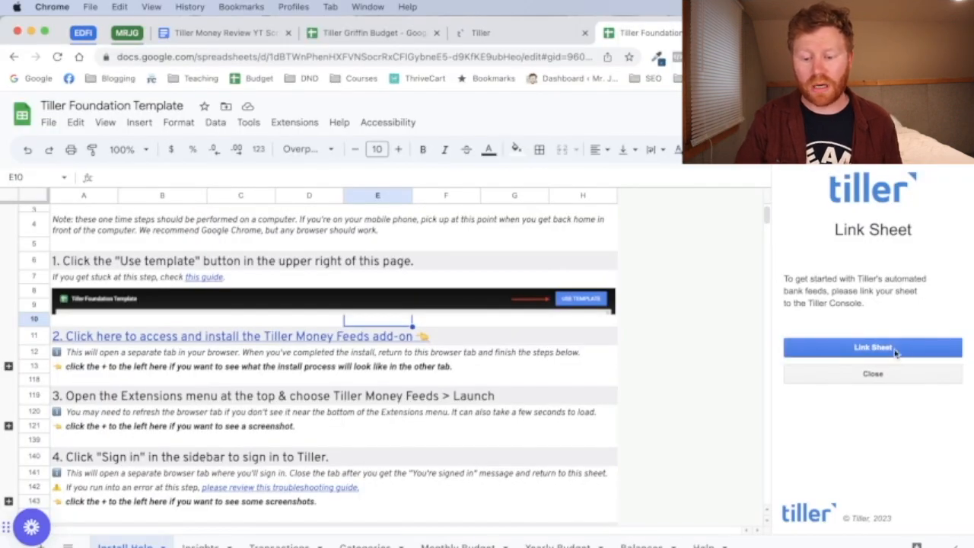
pyautogui.click(873, 347)
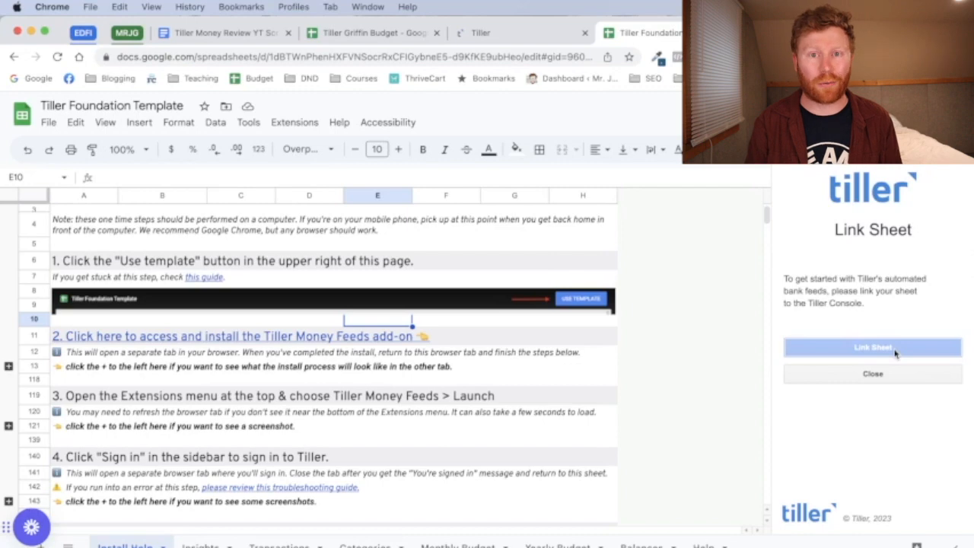
pyautogui.click(872, 347)
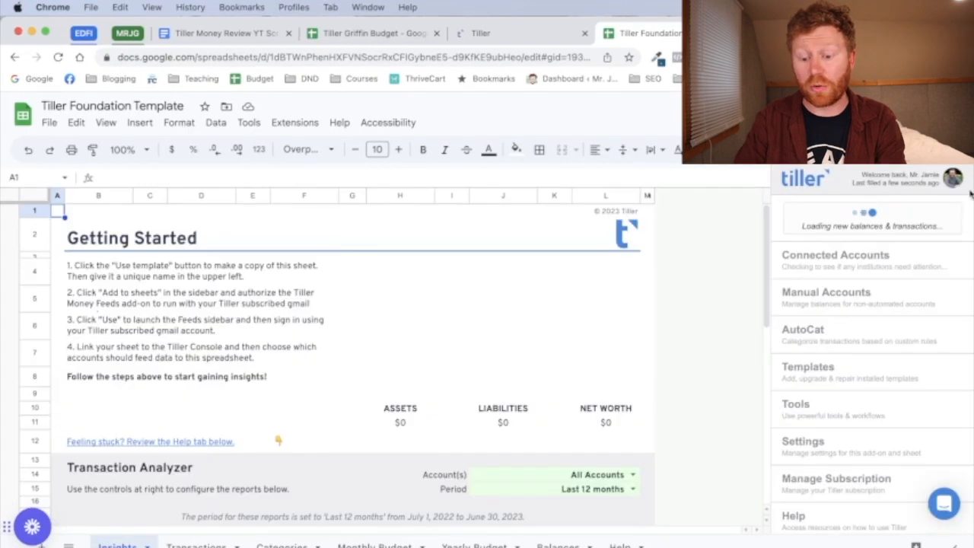
pyautogui.moveTo(819, 413)
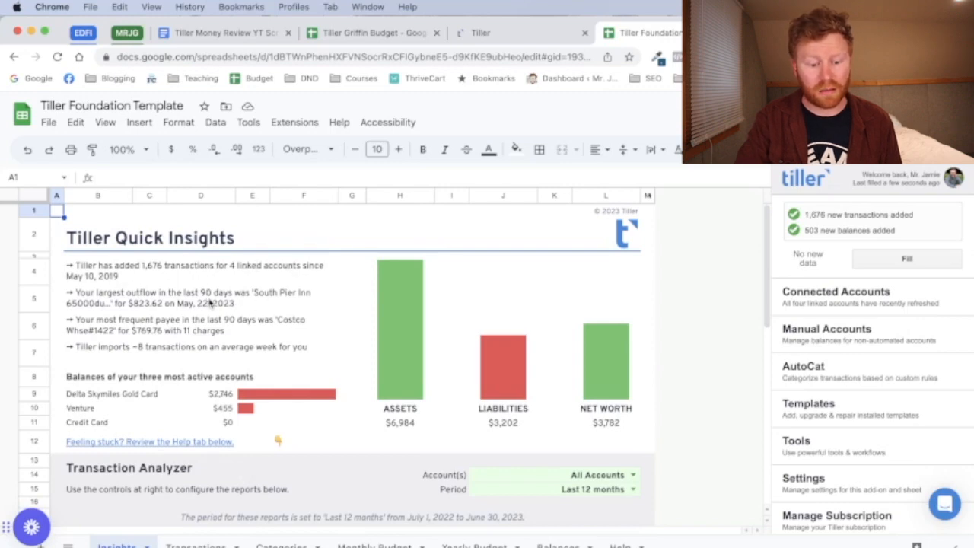
# Step: Scroll the Insights sheet showing assets, liabilities and net worth after the import
pyautogui.scroll(-3)
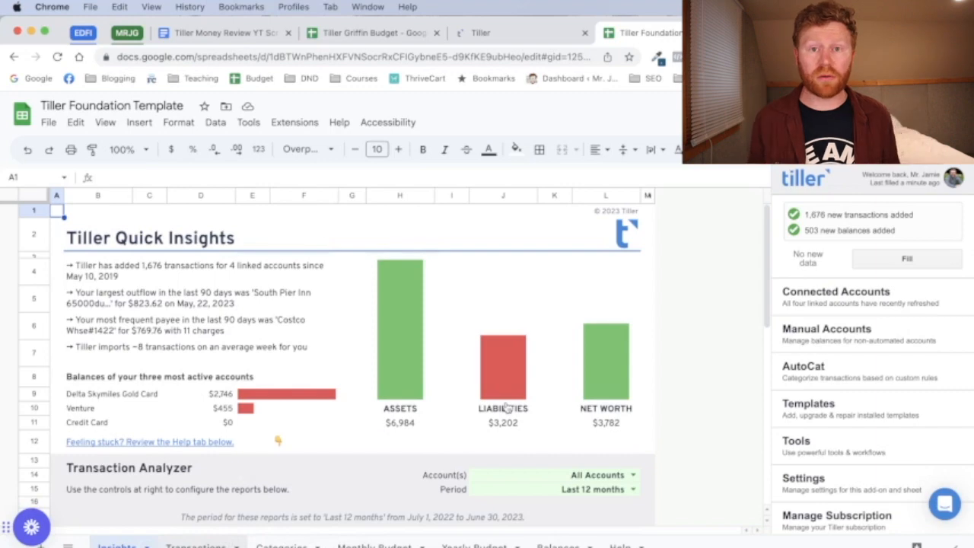
# Step: Review the imported entries on the Transactions sheet, then switch to the Categories sheet
pyautogui.click(196, 544)
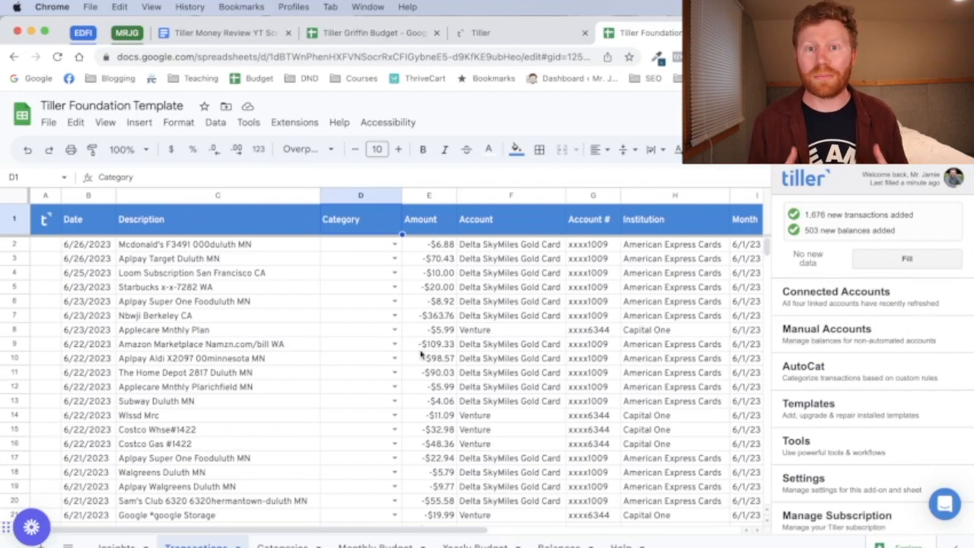
pyautogui.click(281, 545)
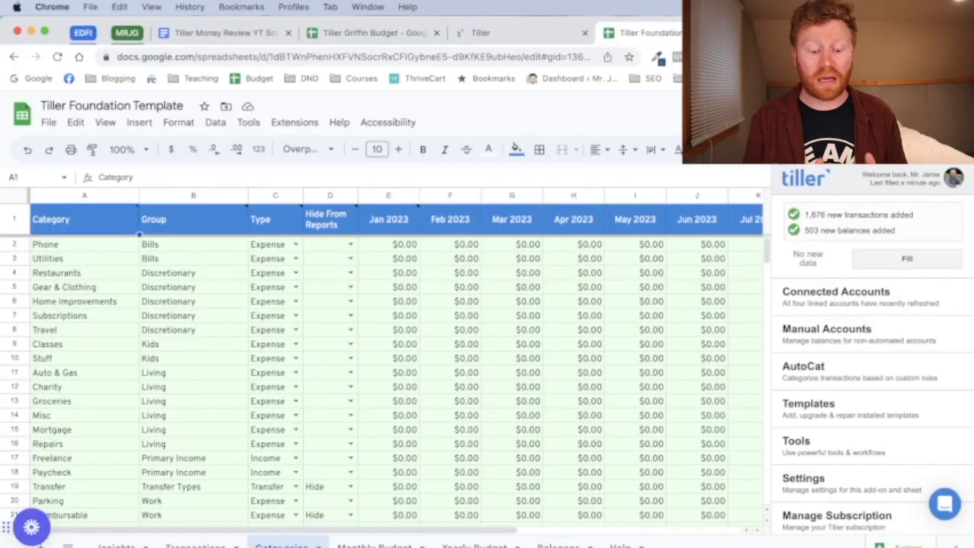
# Step: Rename the 'Gear & Clothing' category to 'Clothes' on the Categories sheet
pyautogui.click(196, 544)
pyautogui.write('Clothes')
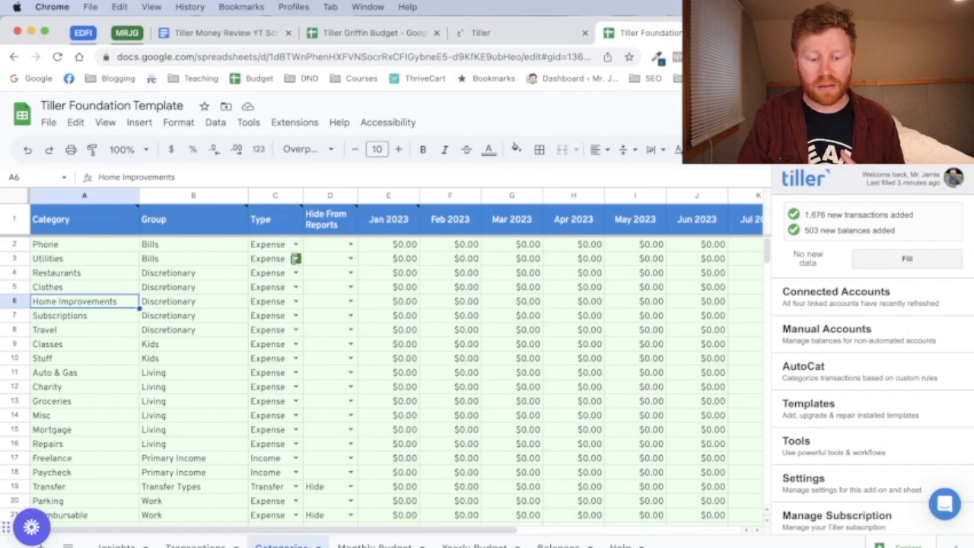
pyautogui.click(295, 258)
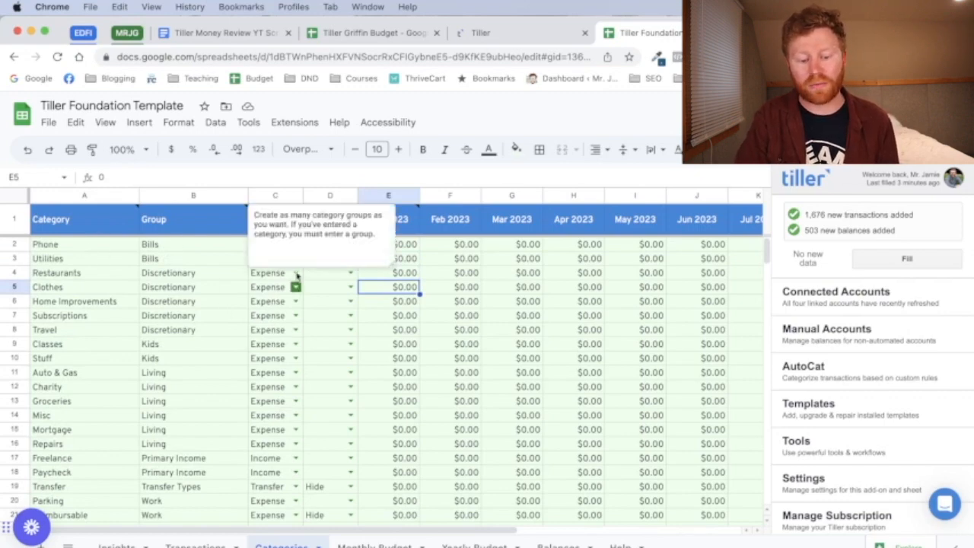
pyautogui.click(84, 300)
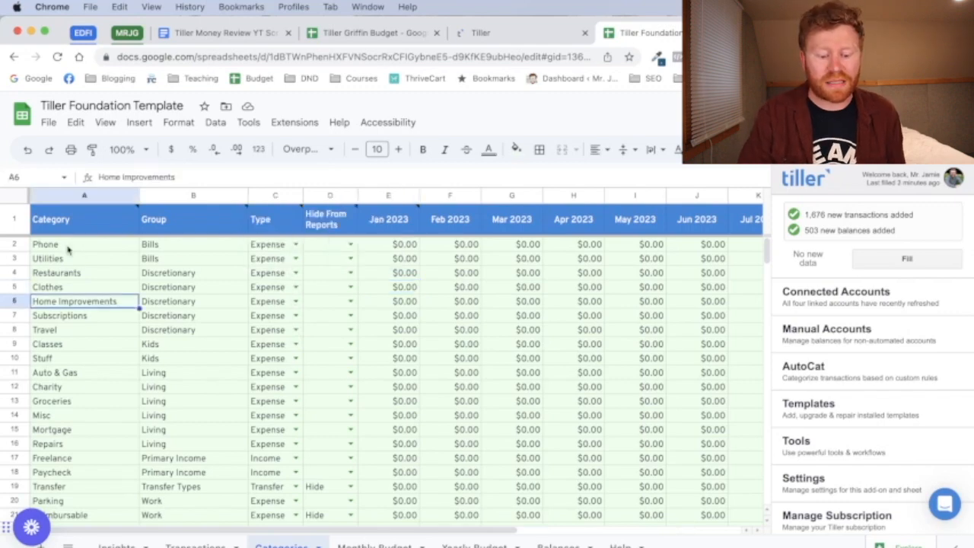
pyautogui.moveTo(303, 315)
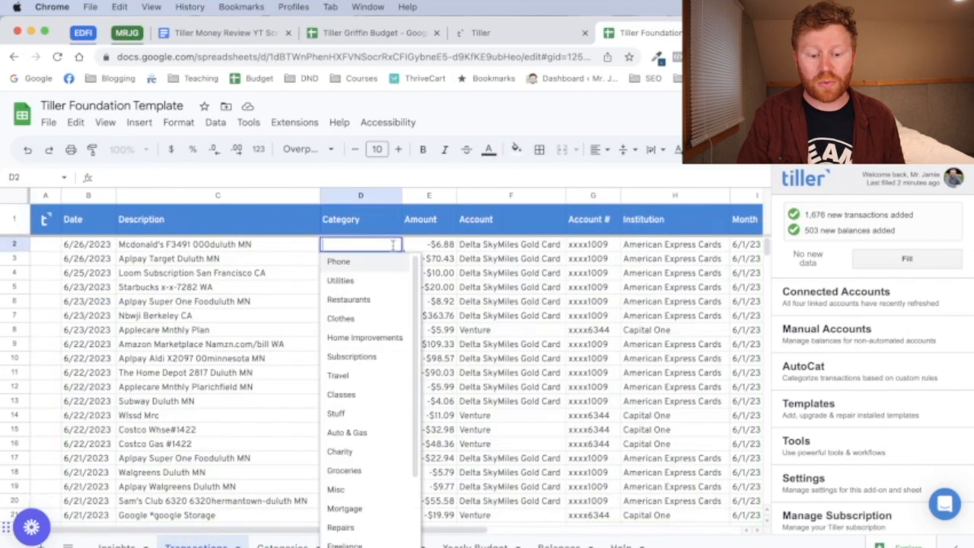
# Step: Set the McDonald's transaction's category to Restaurants and return to the Categories sheet
pyautogui.scroll(-3)
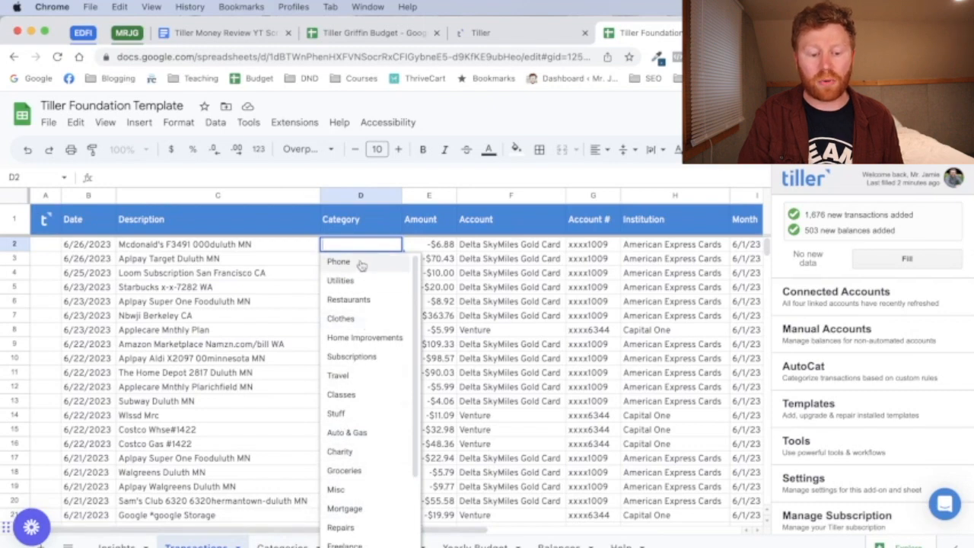
pyautogui.moveTo(363, 299)
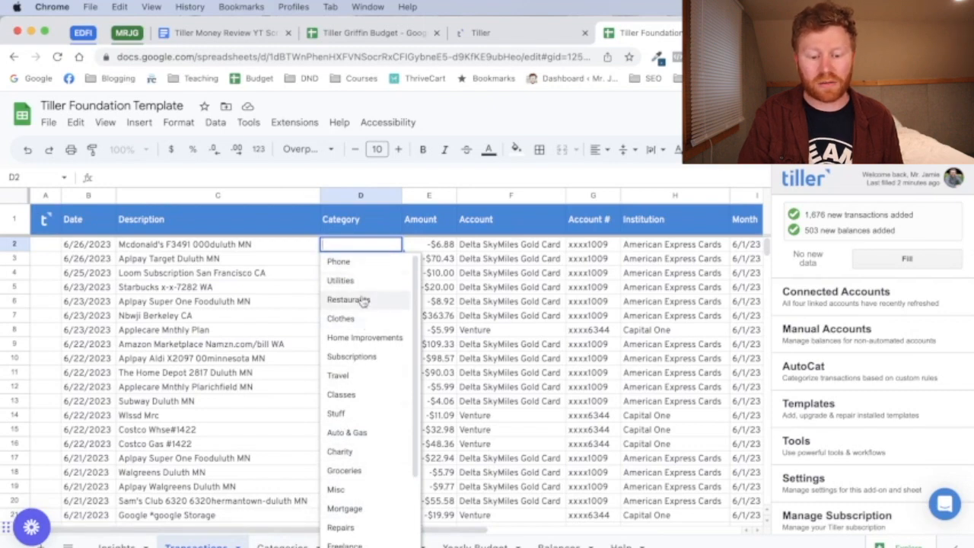
pyautogui.click(348, 299)
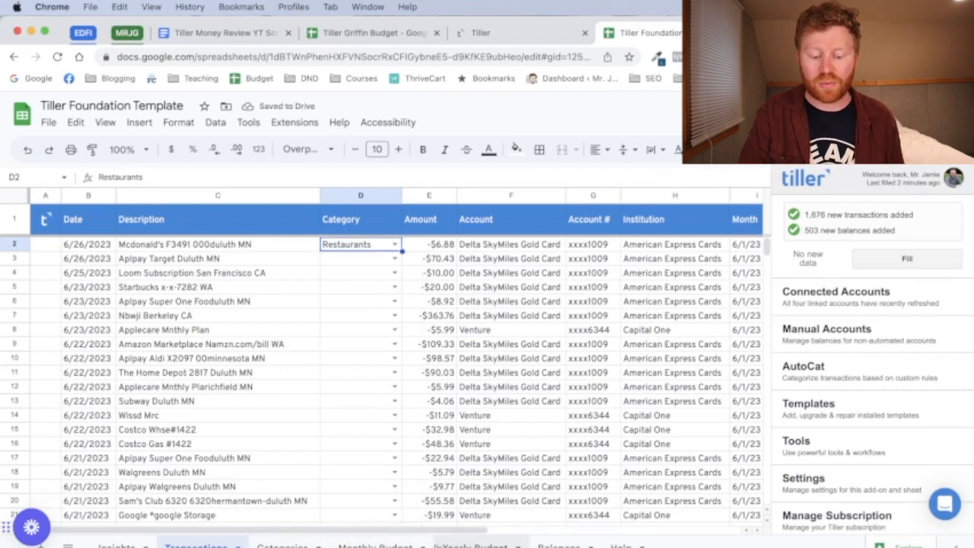
pyautogui.click(281, 544)
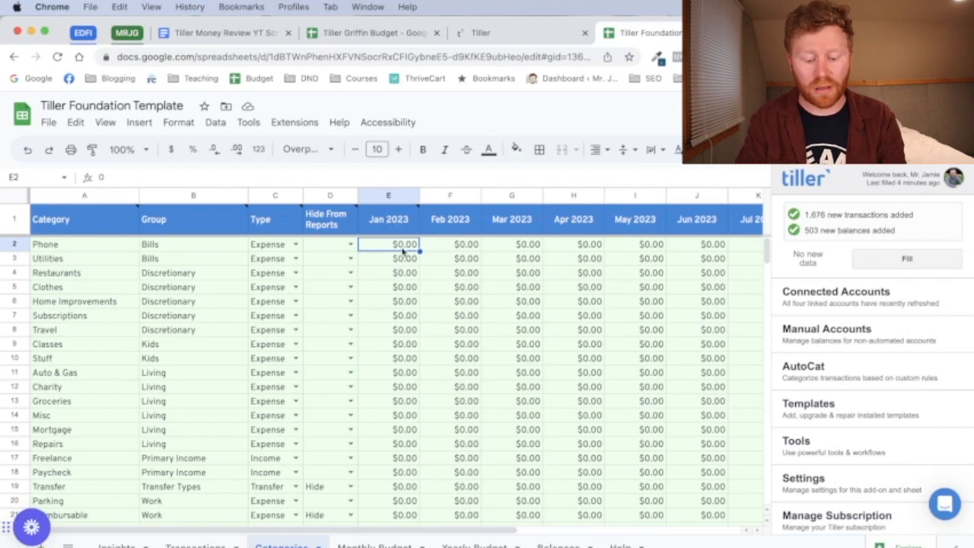
# Step: Enter a $150 January budget for Restaurants so all later months show $150
pyautogui.write('150')
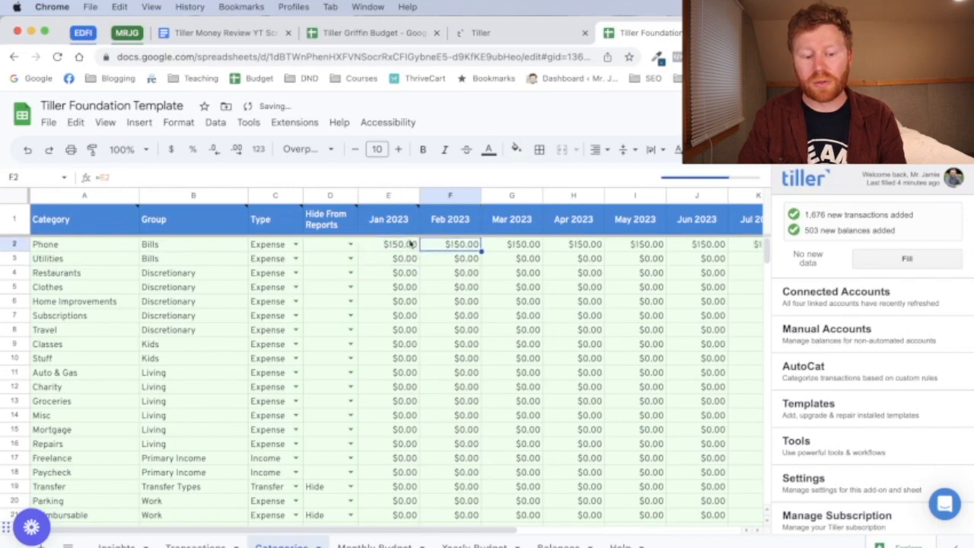
pyautogui.click(388, 244)
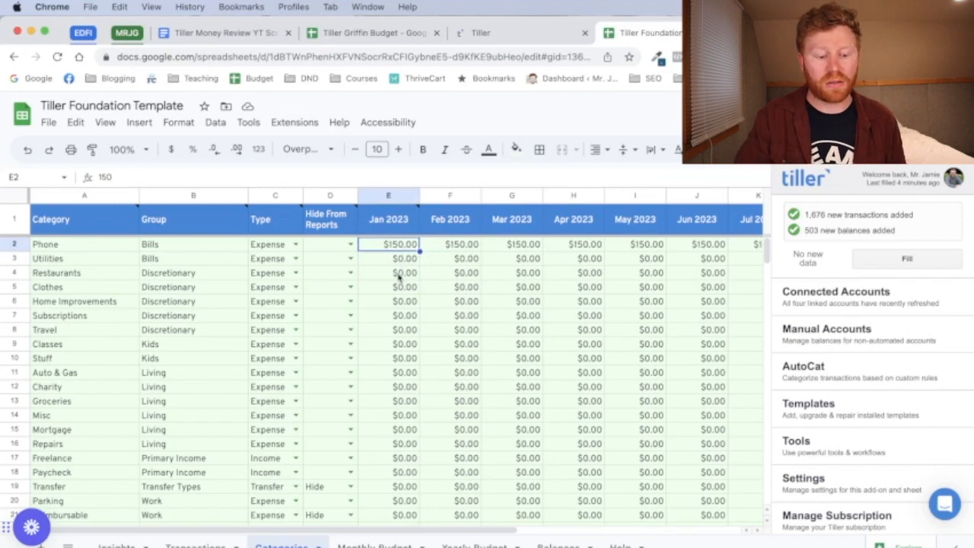
pyautogui.click(388, 272)
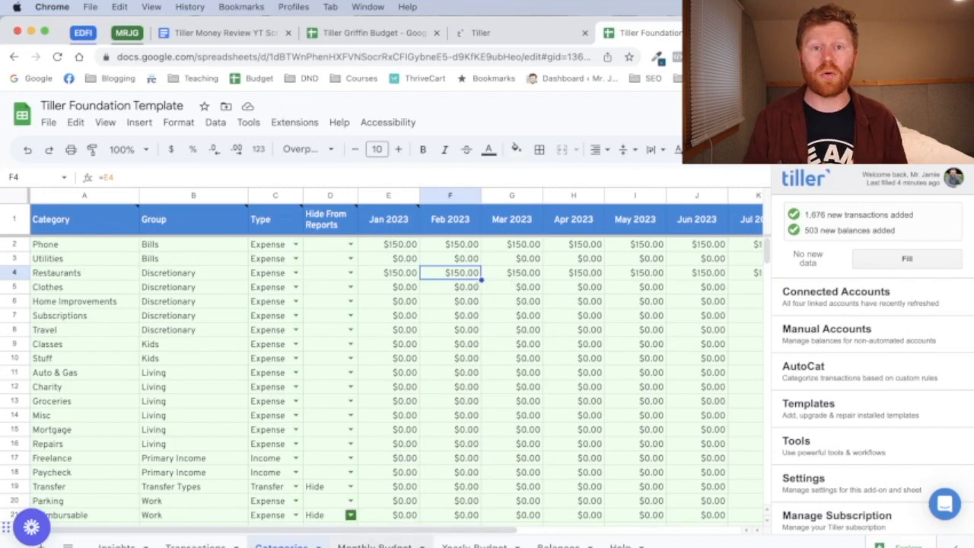
# Step: Switch to the Monthly Budget sheet showing the January 2023 view
pyautogui.click(374, 544)
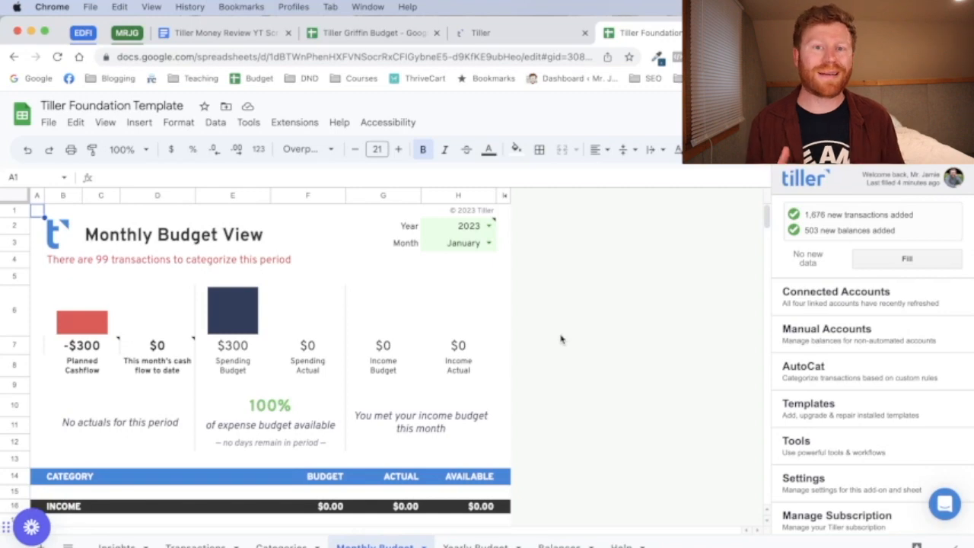
pyautogui.moveTo(523, 338)
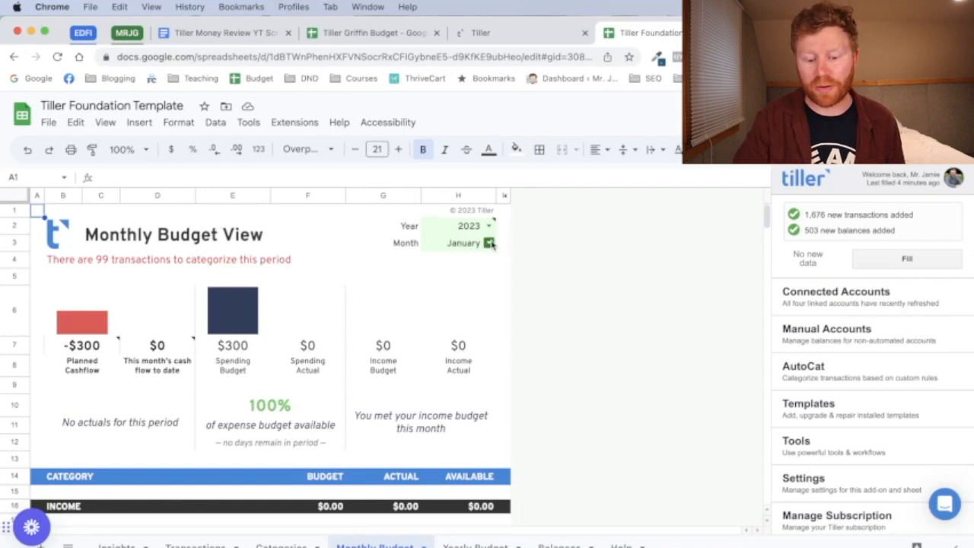
# Step: Switch the Monthly Budget month to June and inspect the Restaurants budget cell F31
pyautogui.click(491, 243)
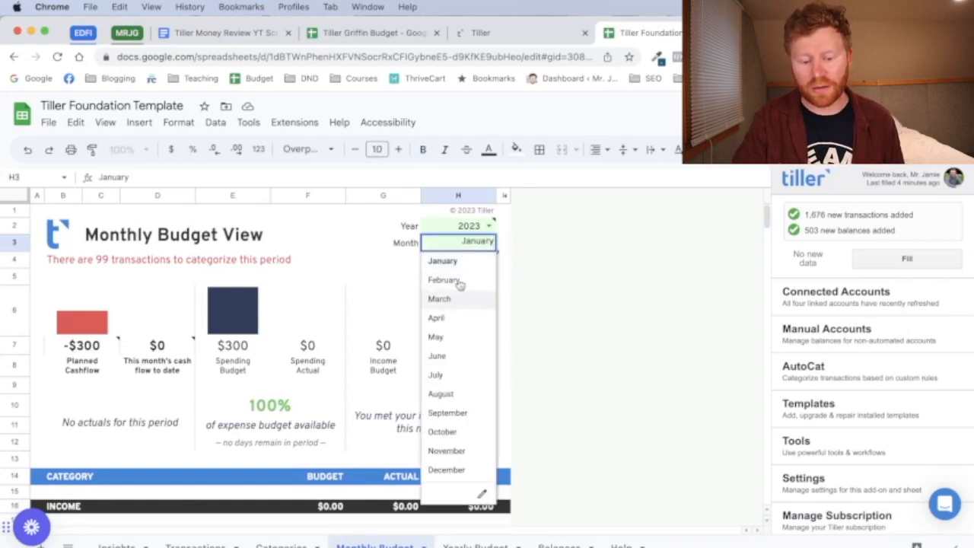
pyautogui.moveTo(436, 355)
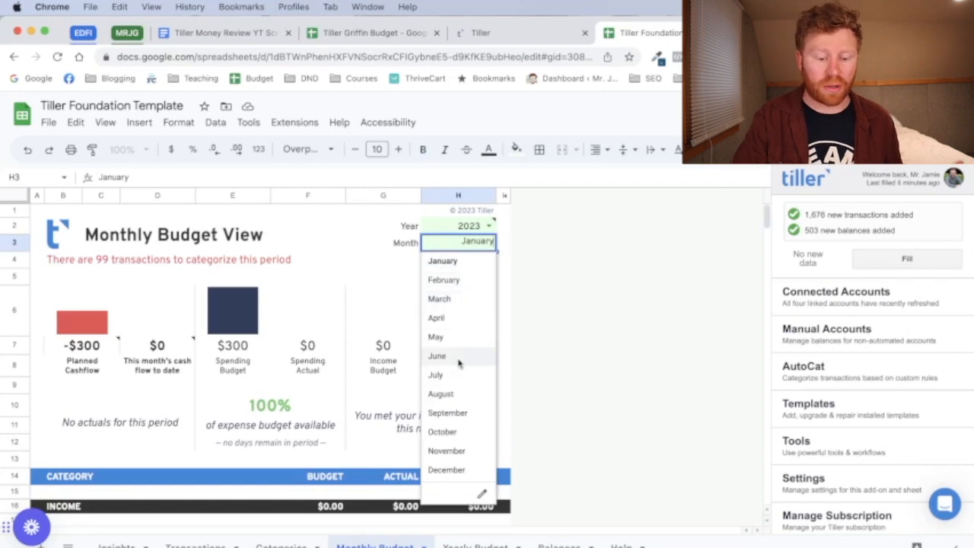
pyautogui.click(437, 355)
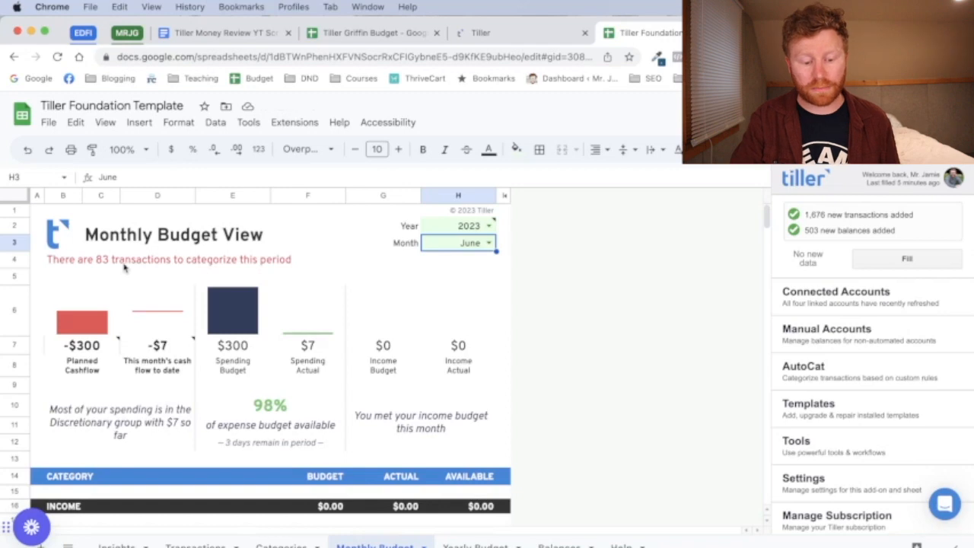
pyautogui.scroll(-3)
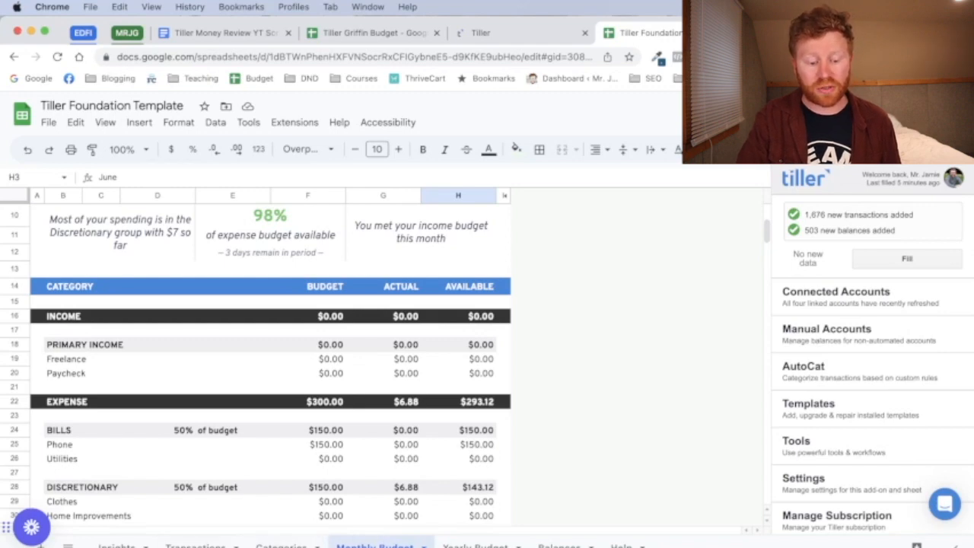
pyautogui.scroll(-3)
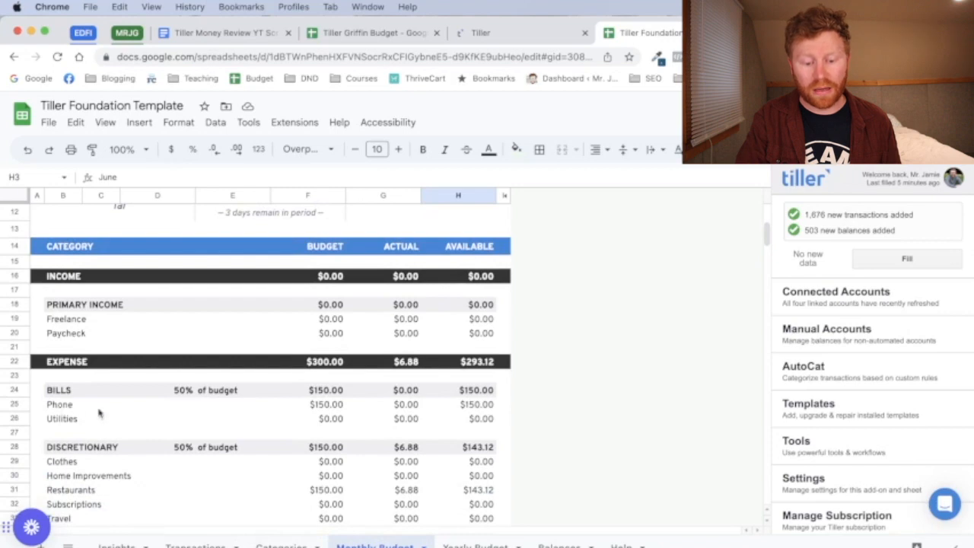
pyautogui.moveTo(392, 404)
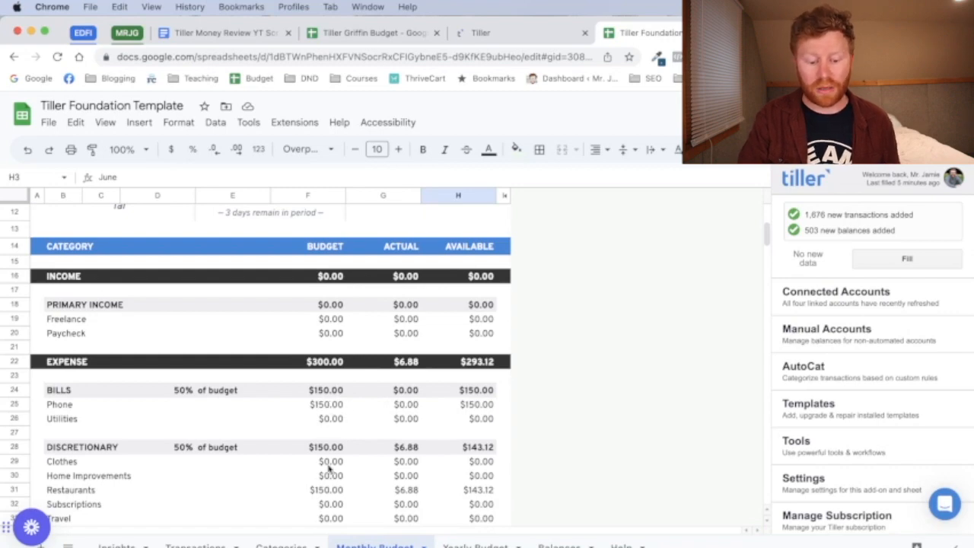
pyautogui.scroll(-3)
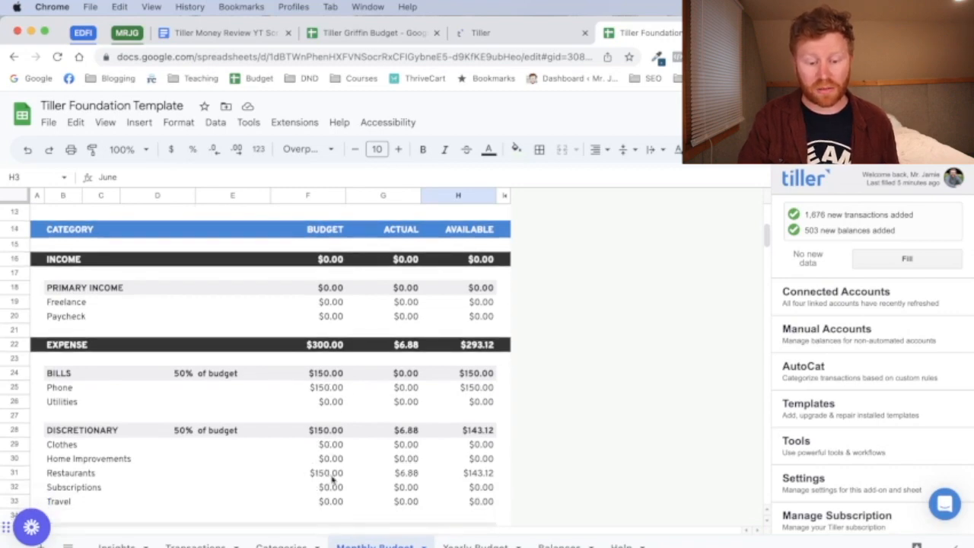
pyautogui.click(325, 473)
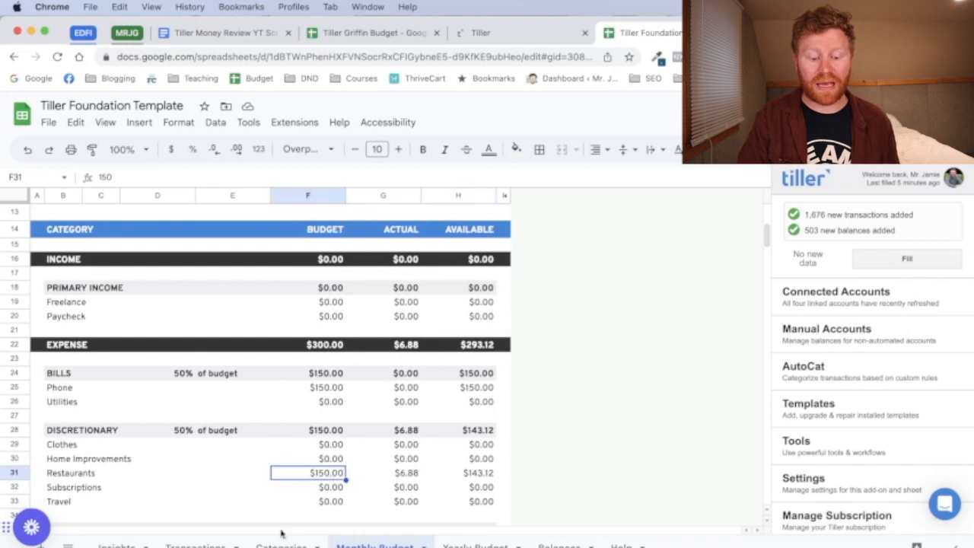
pyautogui.moveTo(432, 265)
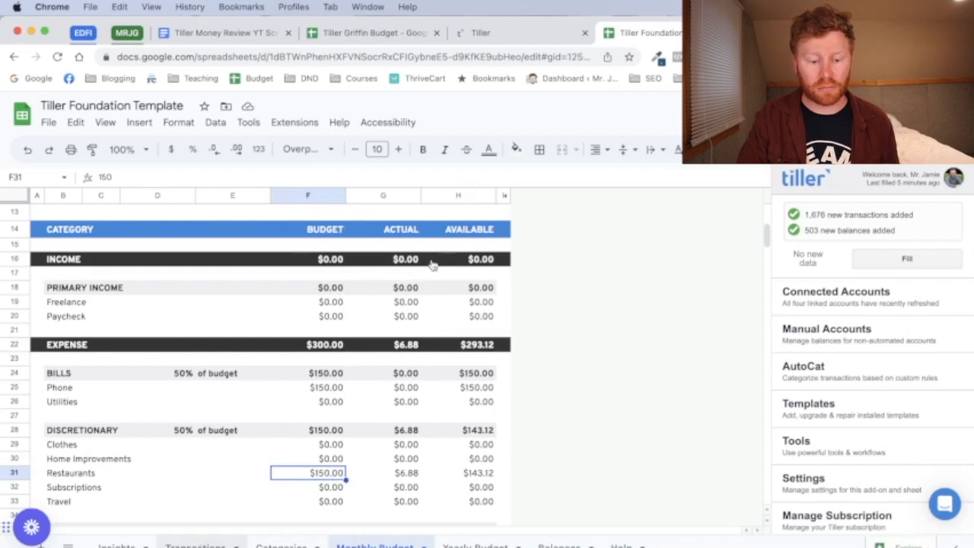
# Step: Categorize Target as Phone and Loom and Subway as Restaurants, then view the Monthly Budget
pyautogui.click(194, 546)
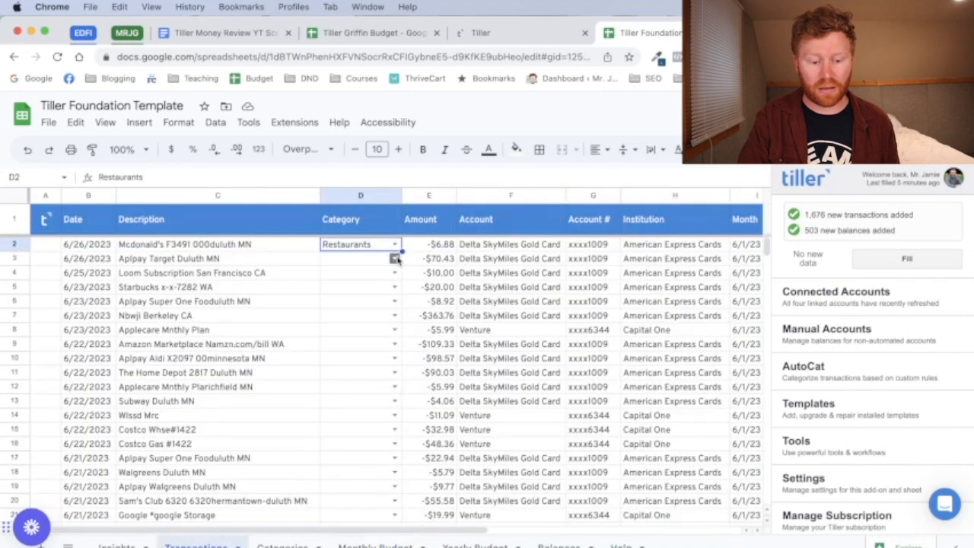
pyautogui.click(394, 258)
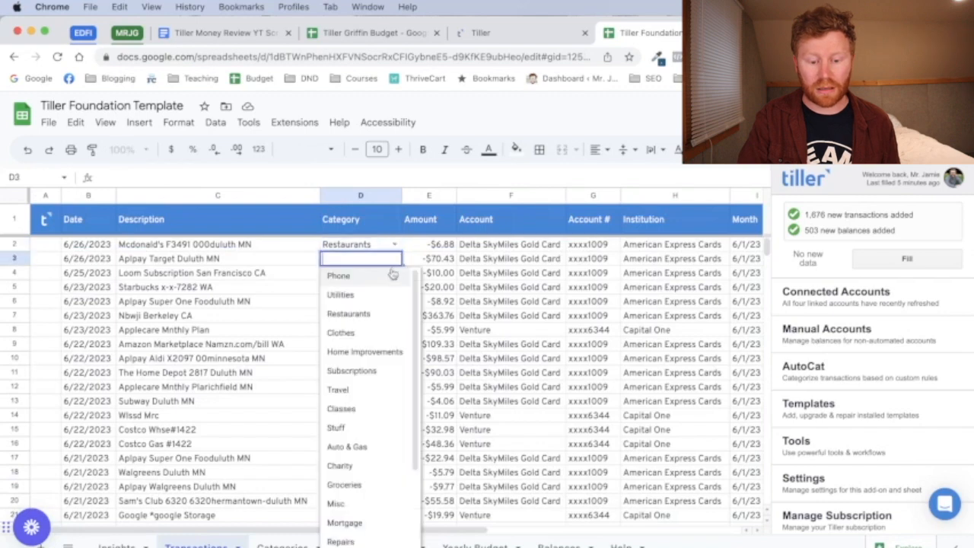
pyautogui.click(338, 275)
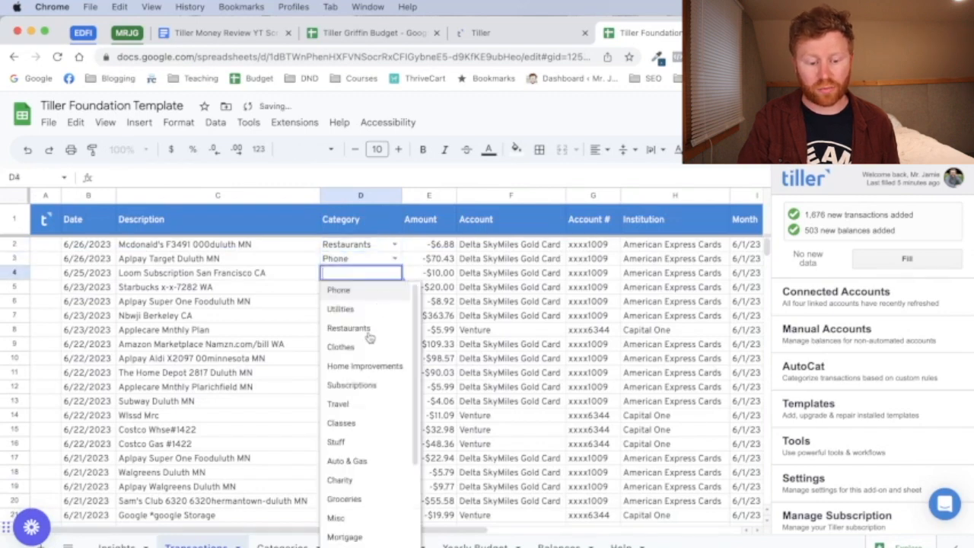
pyautogui.click(347, 328)
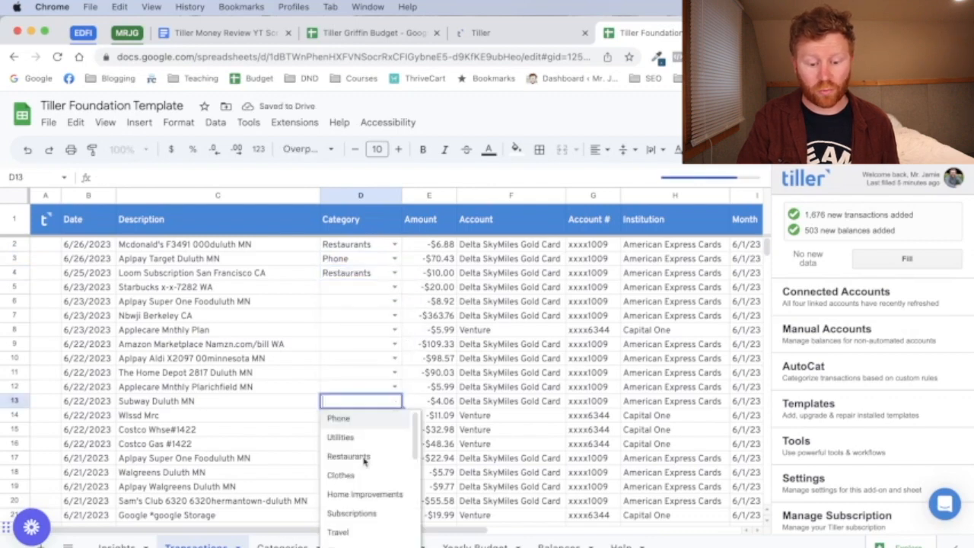
pyautogui.click(348, 456)
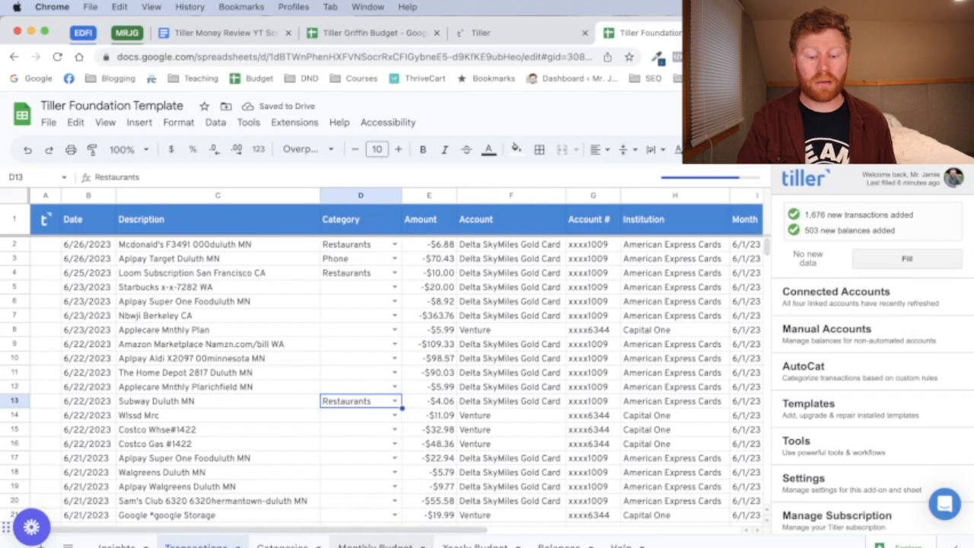
pyautogui.click(372, 545)
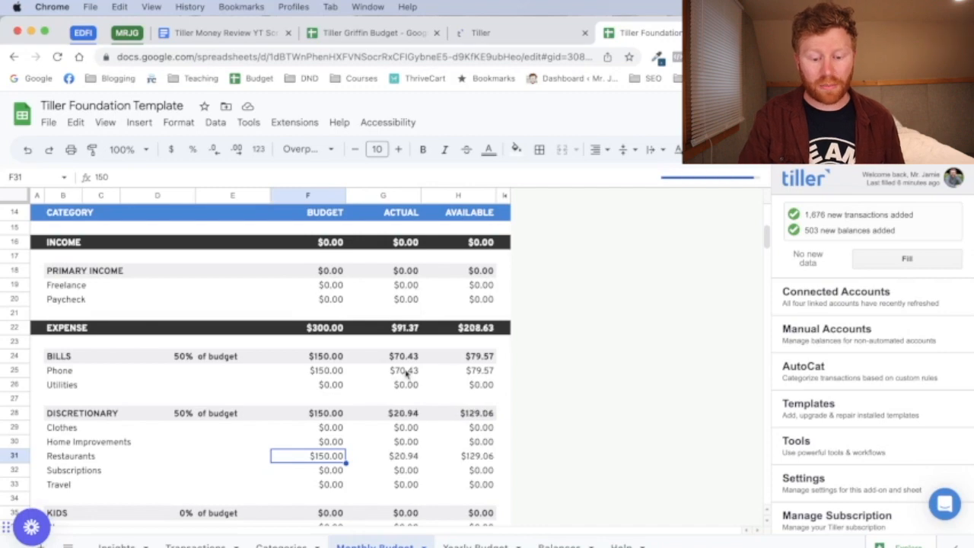
pyautogui.click(325, 371)
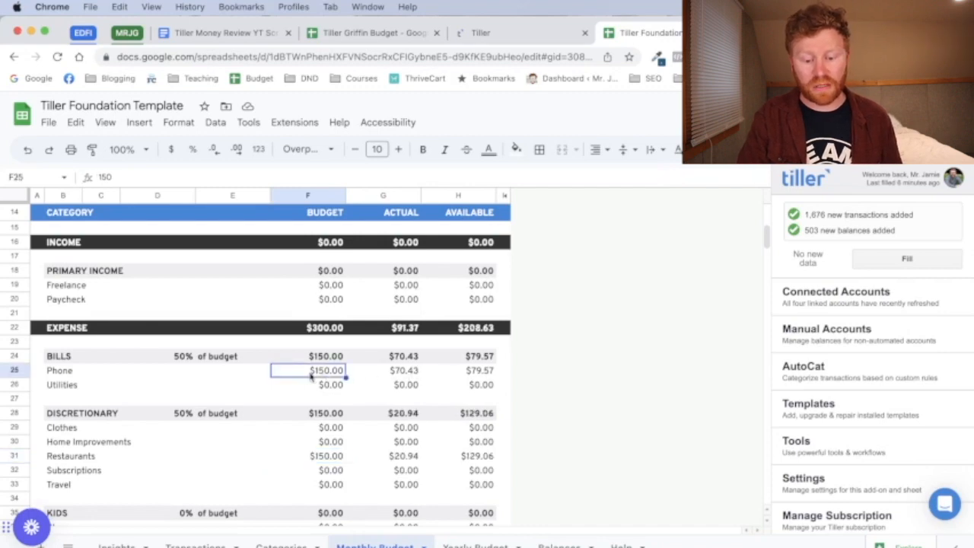
pyautogui.click(406, 371)
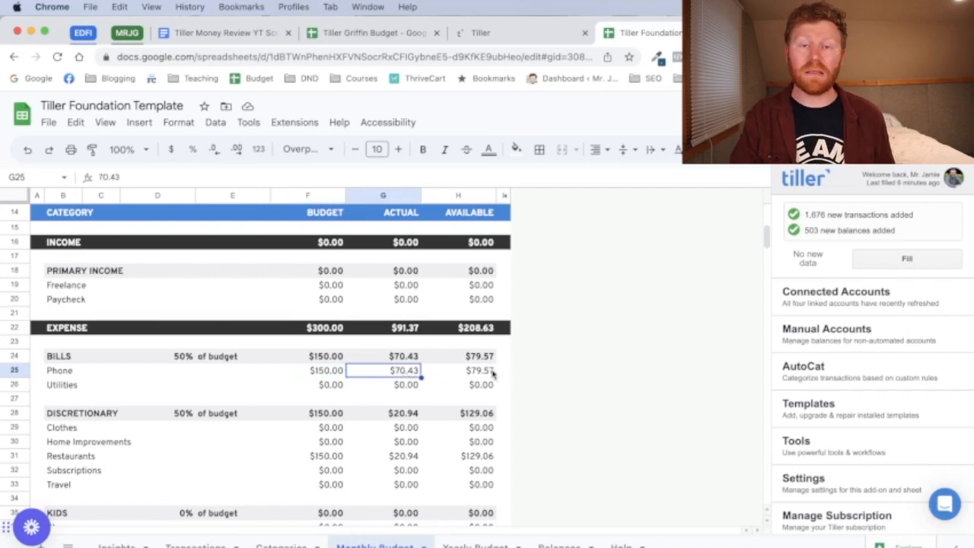
pyautogui.moveTo(430, 457)
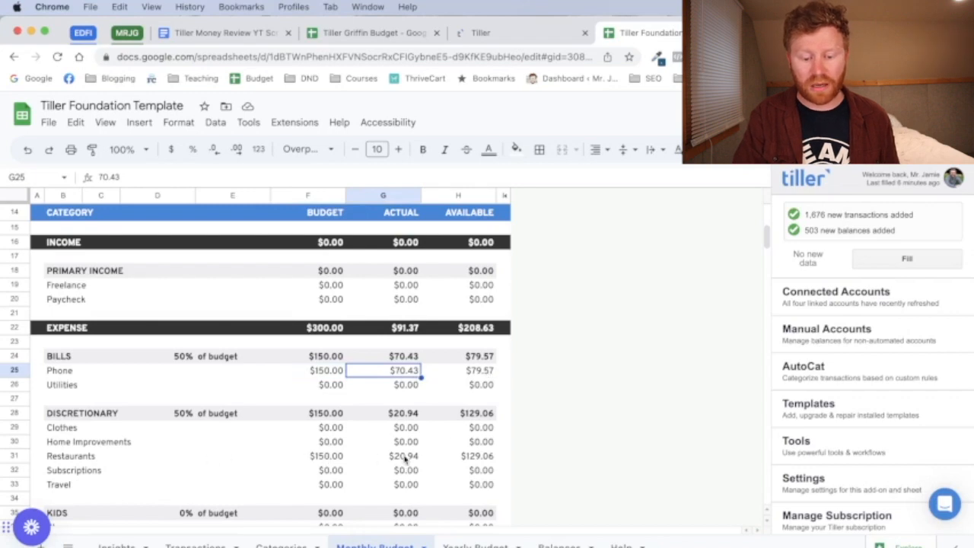
pyautogui.click(403, 455)
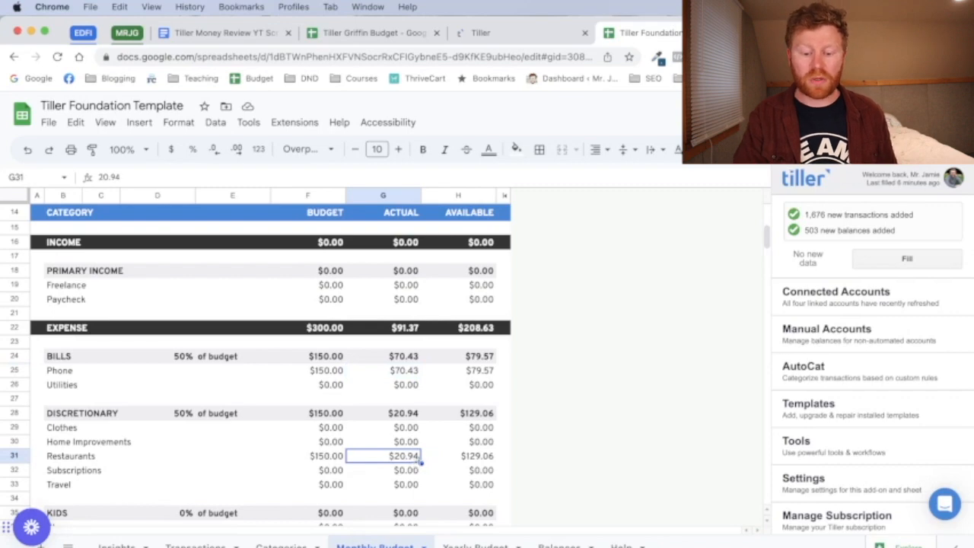
pyautogui.click(476, 455)
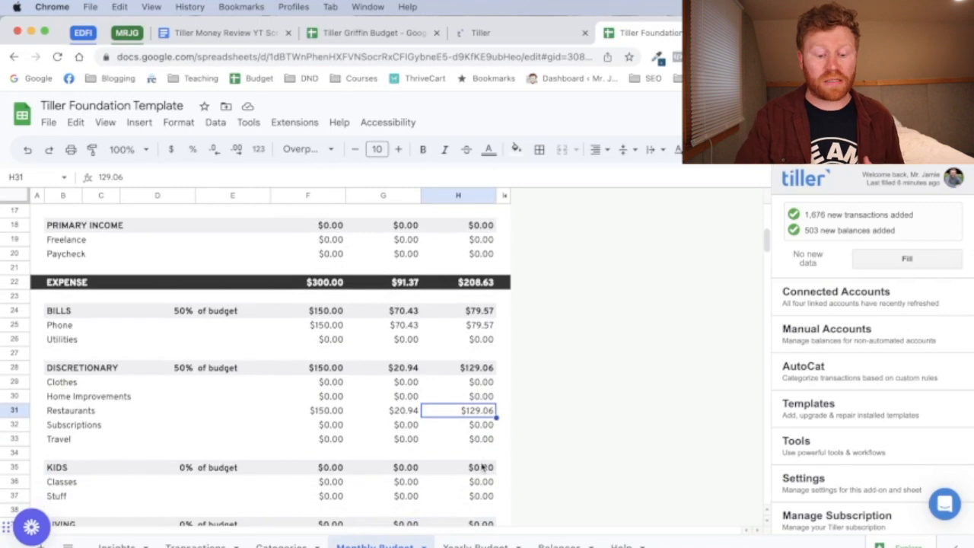
pyautogui.moveTo(403, 389)
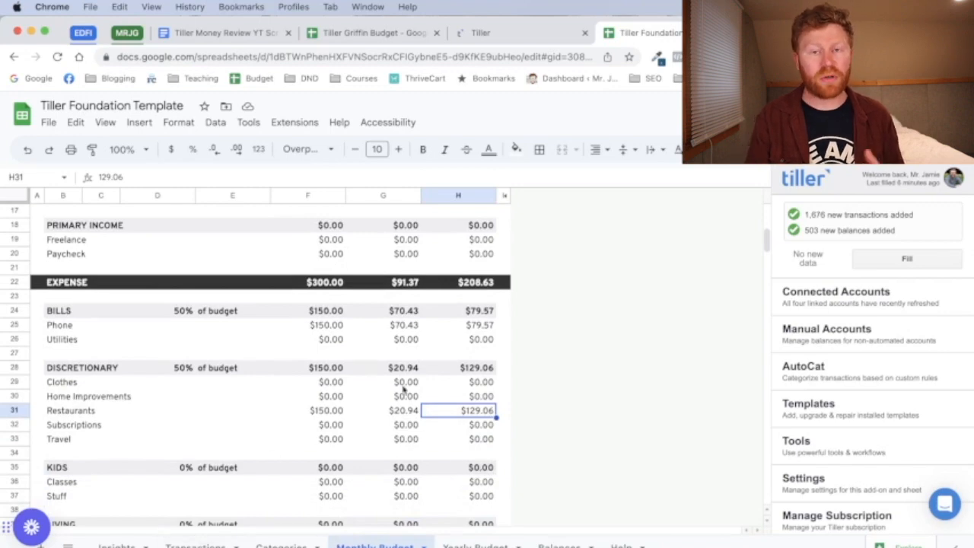
pyautogui.scroll(-3)
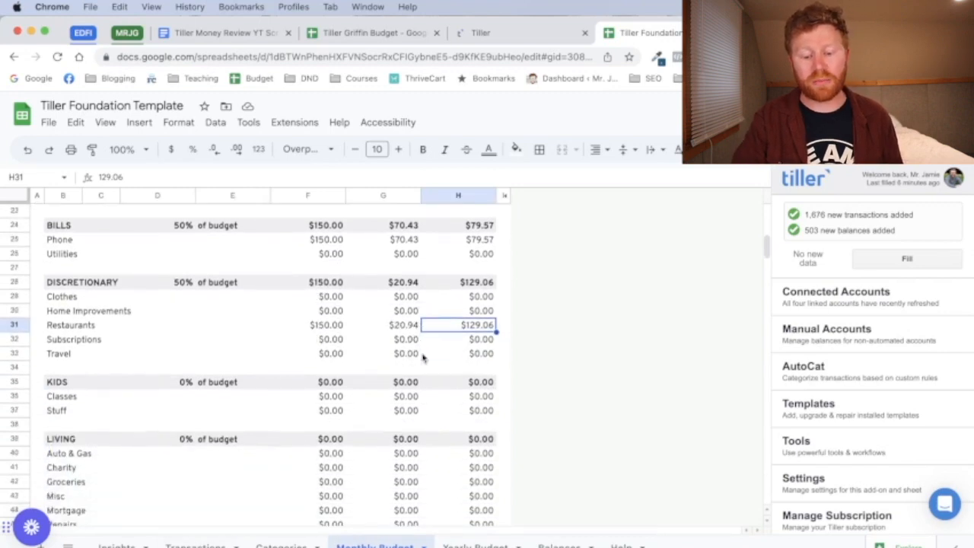
pyautogui.scroll(-3)
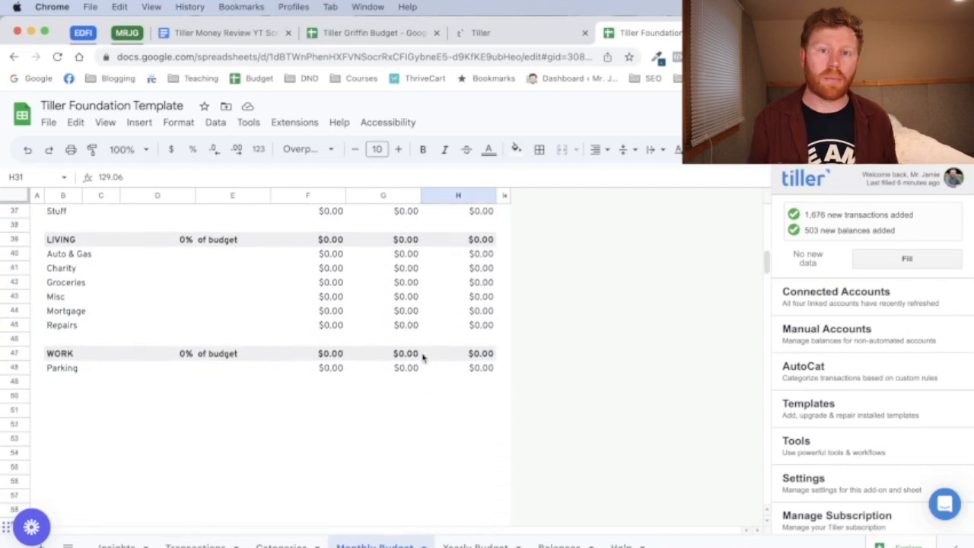